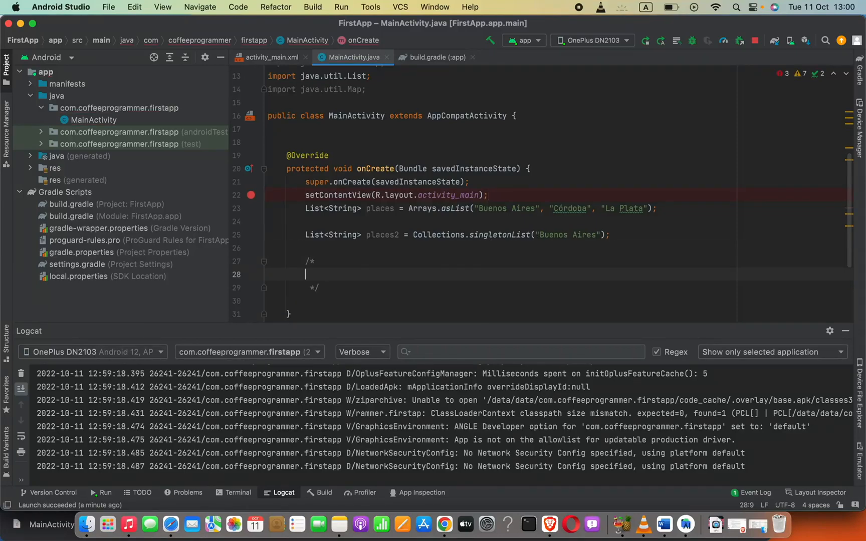
Note java.lang.UnsupportedOperationException in the comment block, then highlight the List<String> type of places
type("java.lang.UnsupportedOperationException")
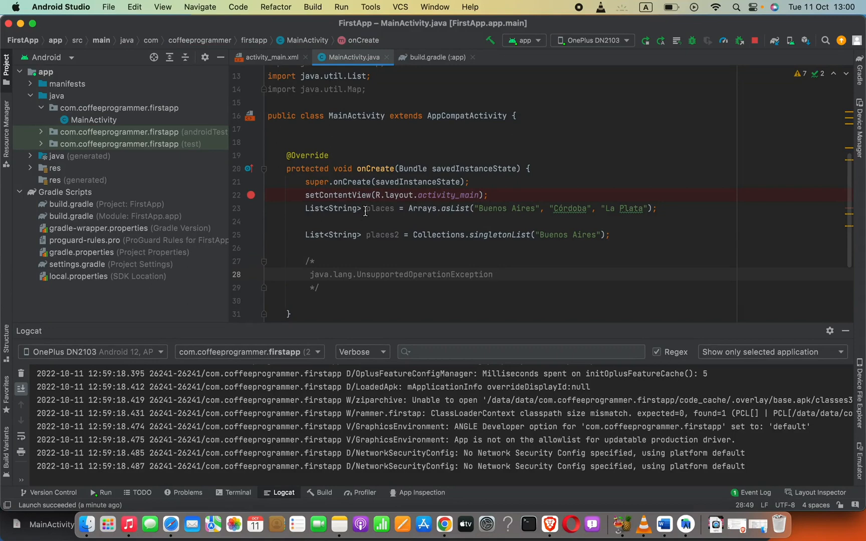
left_click_drag(366, 208, 425, 208)
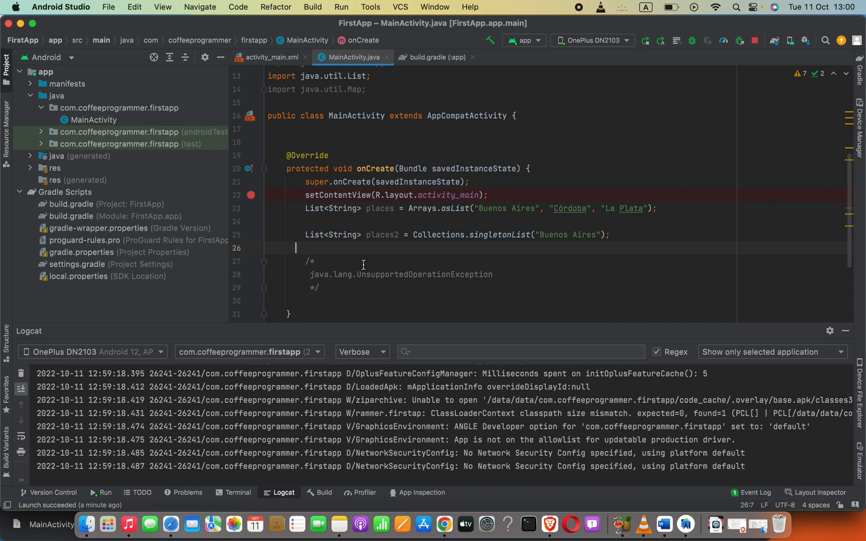
left_click_drag(309, 261, 491, 275)
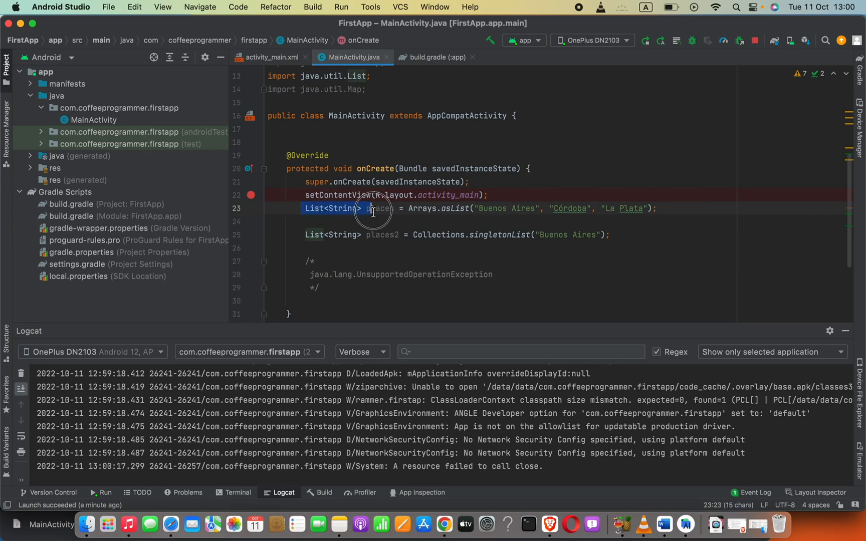
type("//")
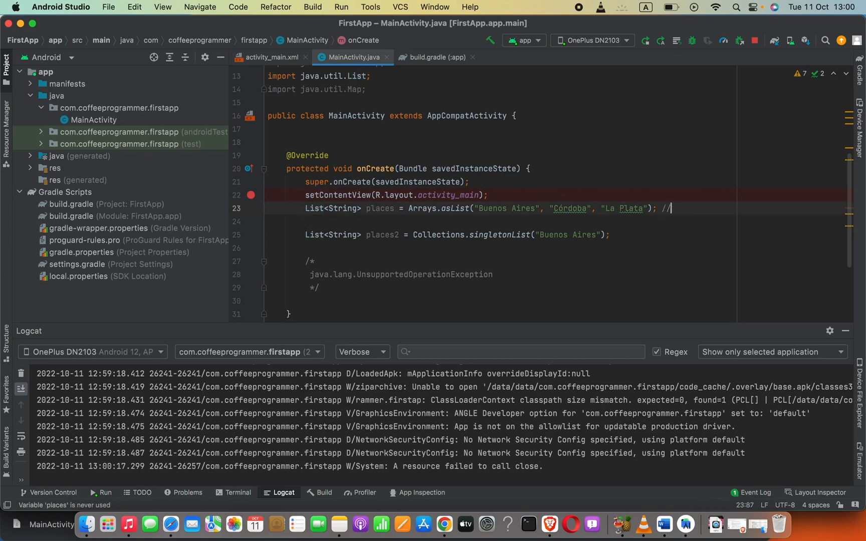
type("immuata")
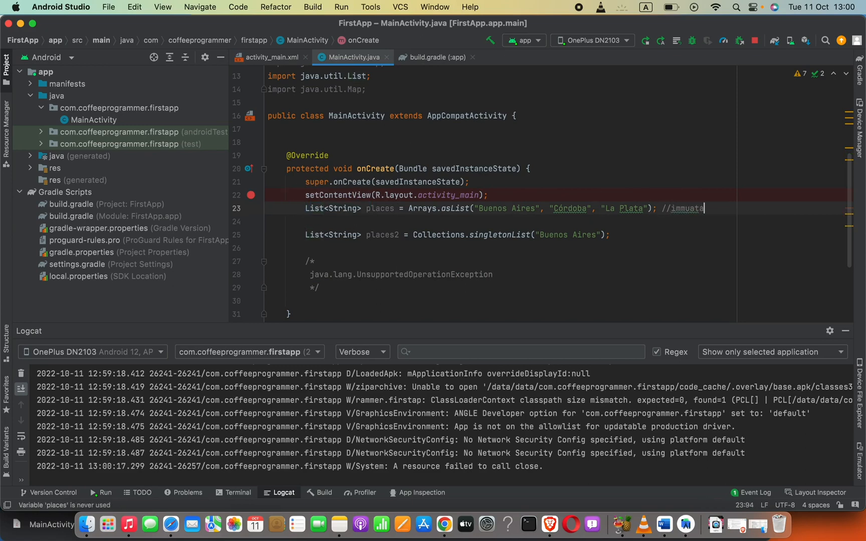
type("ble")
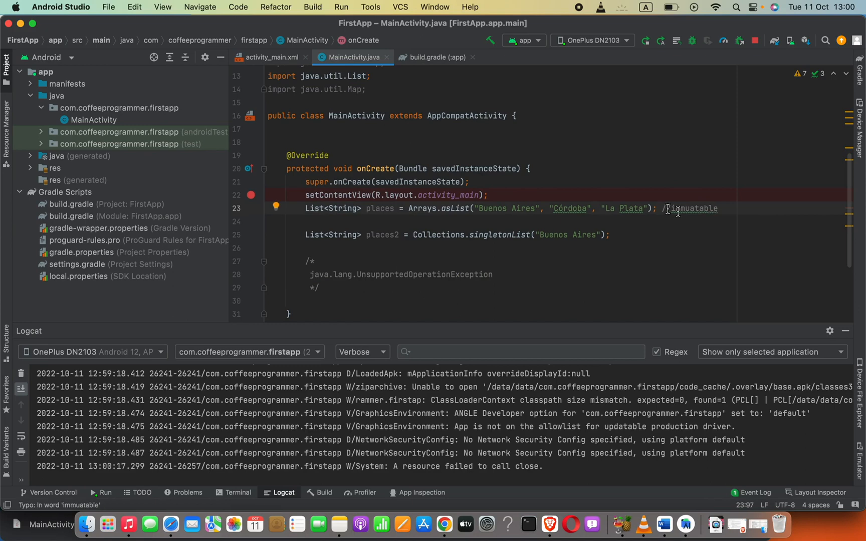
right_click(674, 210)
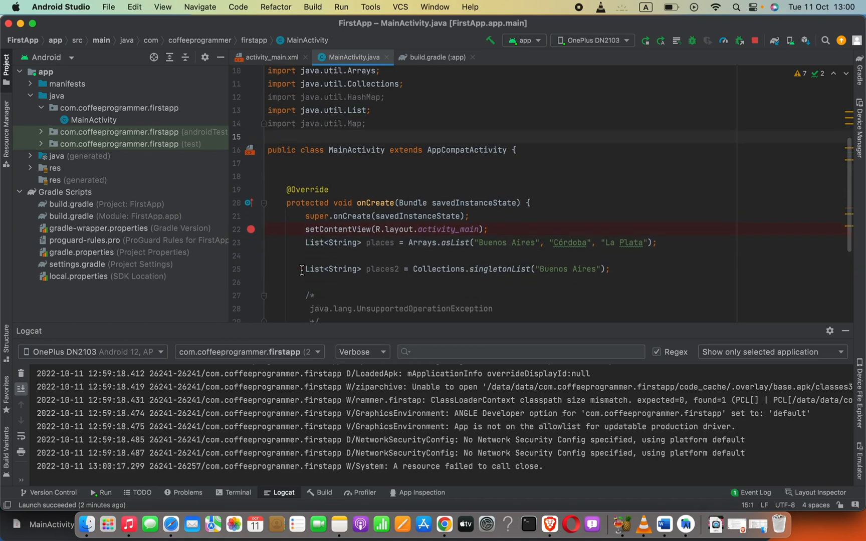
Type ArrayList on a new line below places2 and check the added java.util.ArrayList import
left_click(301, 281)
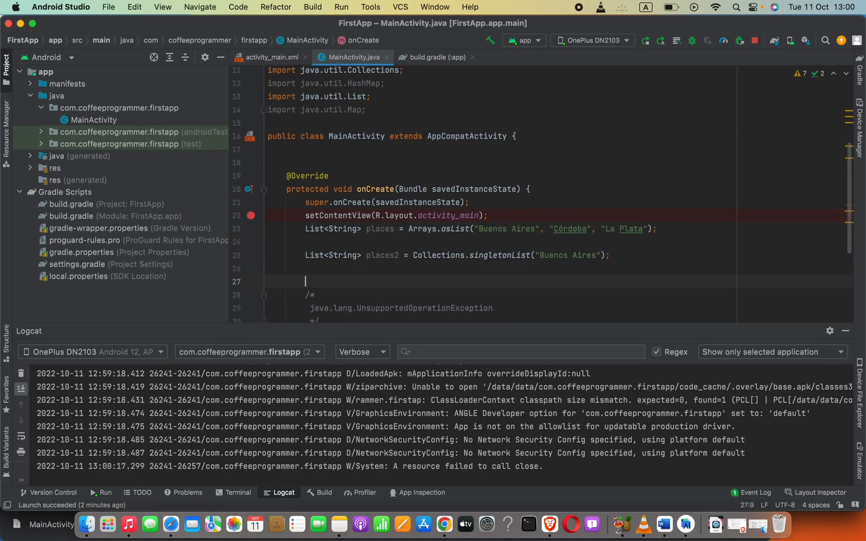
type("An")
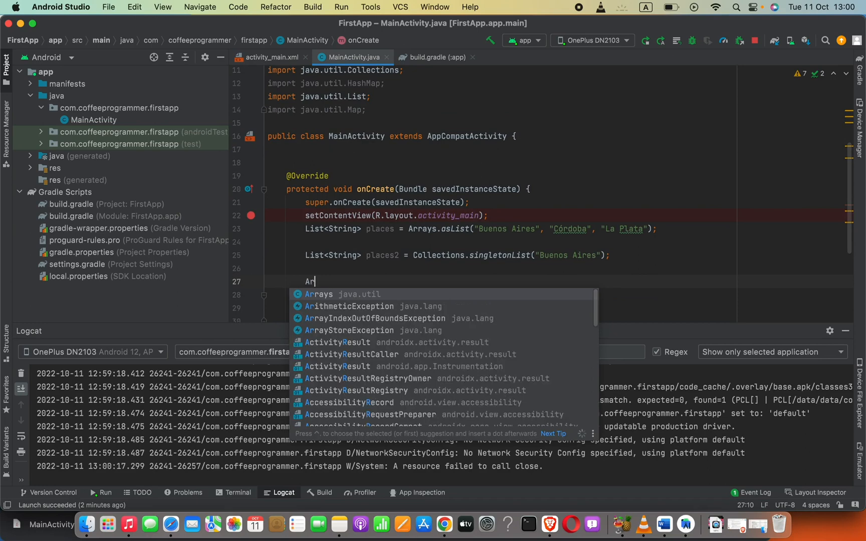
type("rayL")
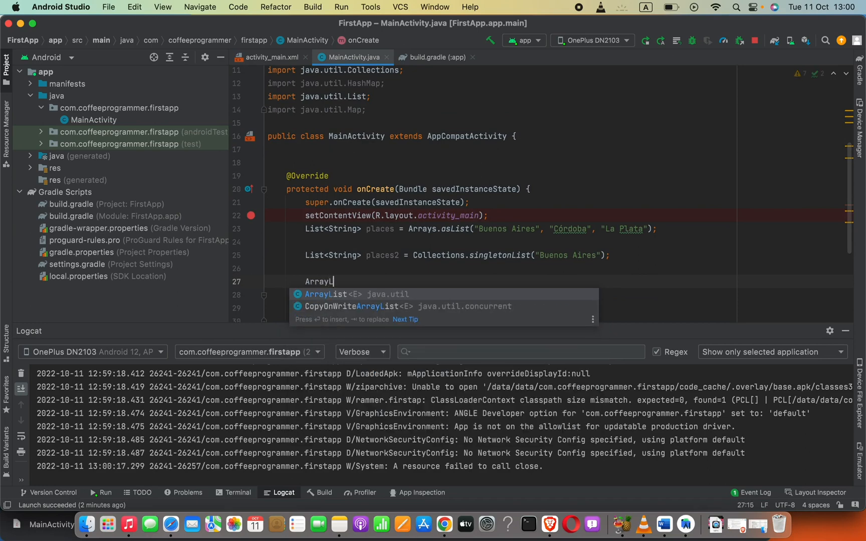
type("ist")
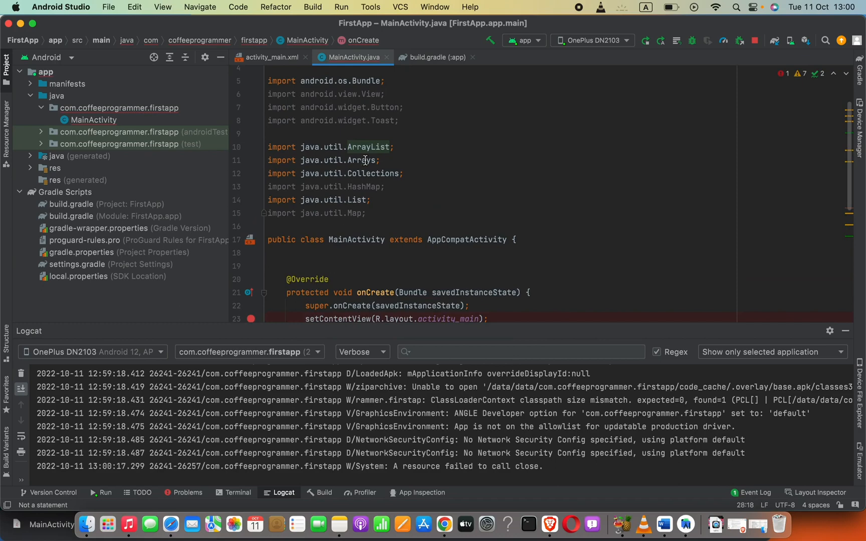
triple_click(327, 147)
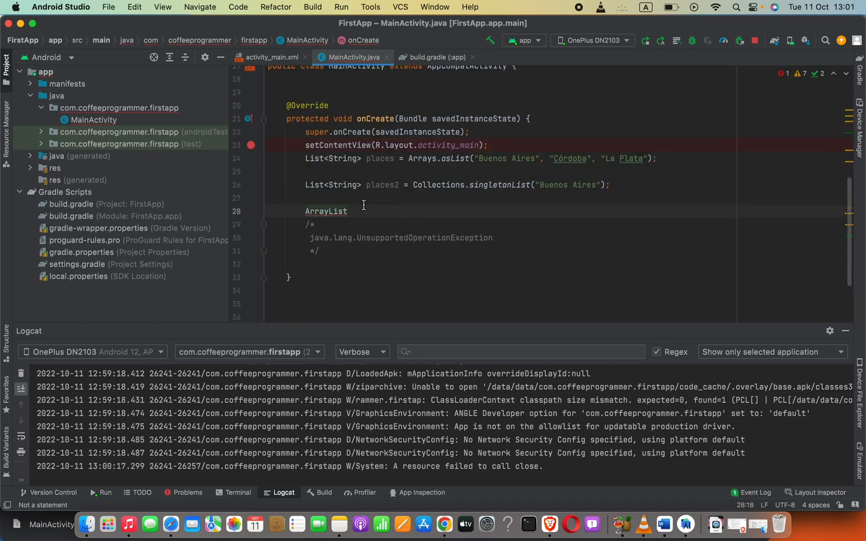
Type ArrayList<String> places3 = new ArrayList<>() on line 28
type("<>")
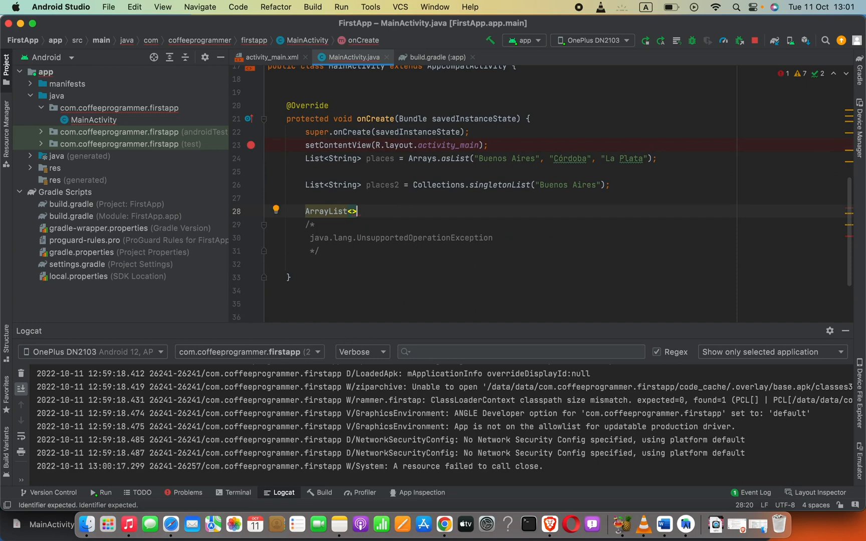
type("S")
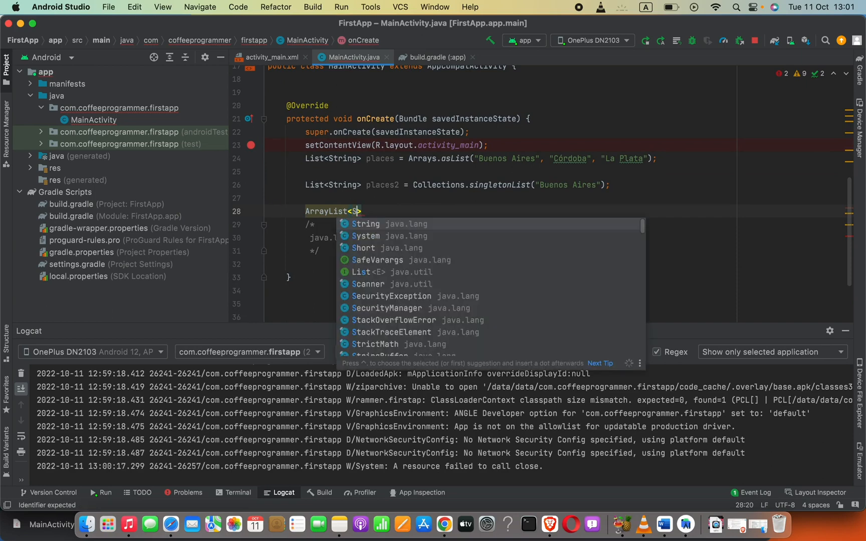
type("tring")
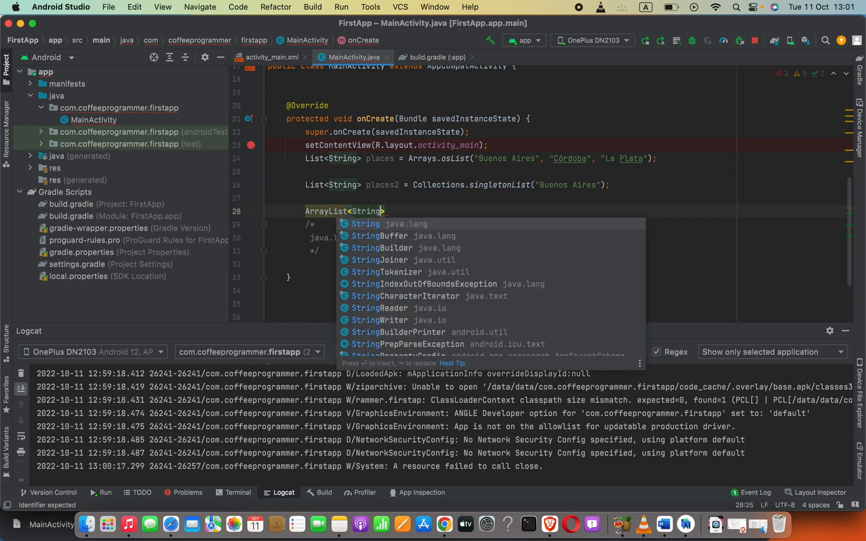
key("Escape")
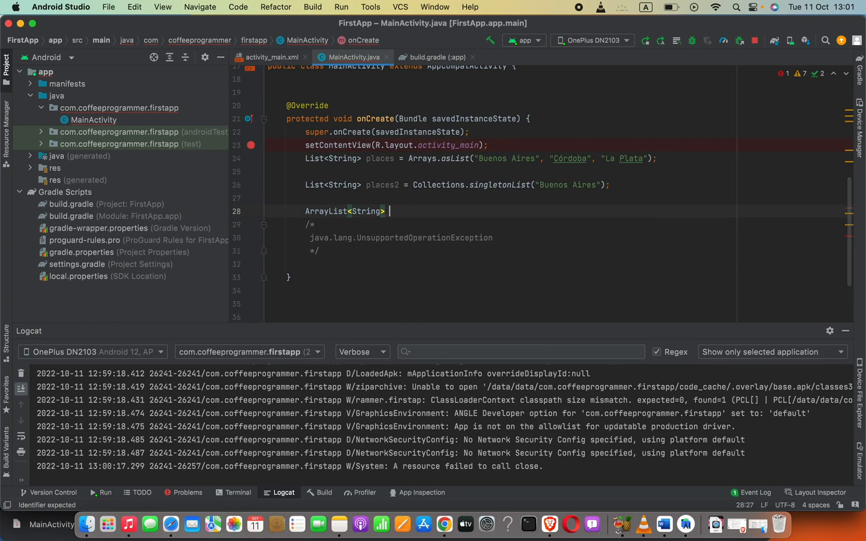
type("places")
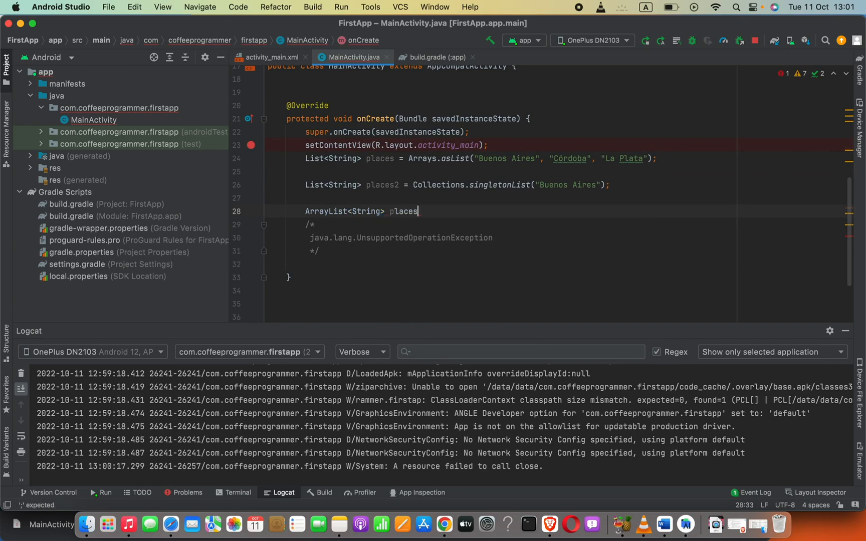
type("3")
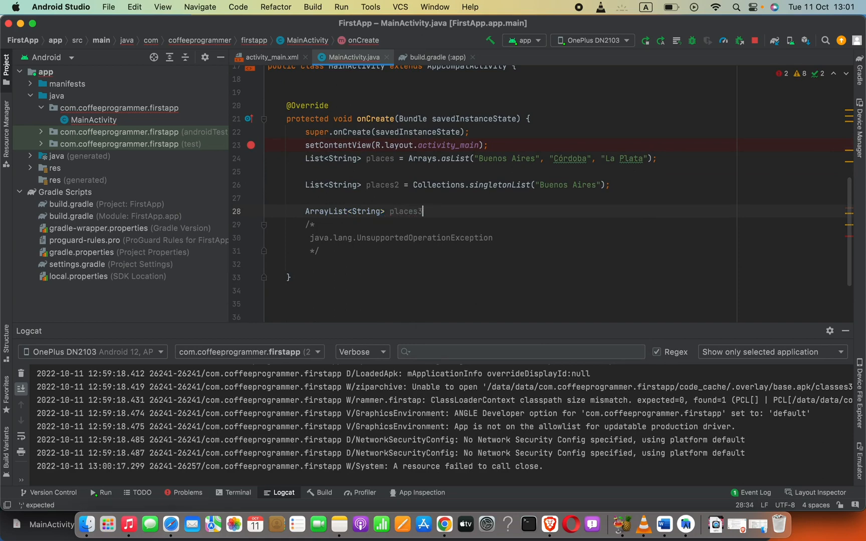
type("=")
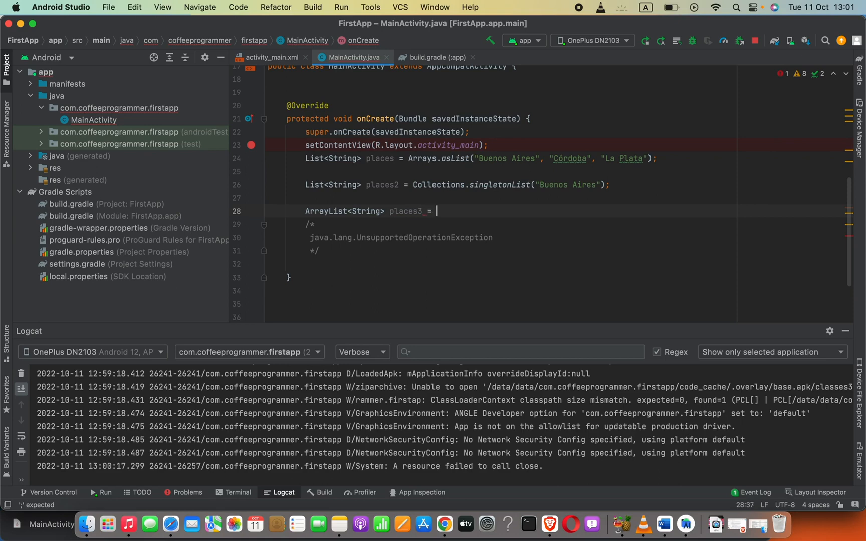
type("new A")
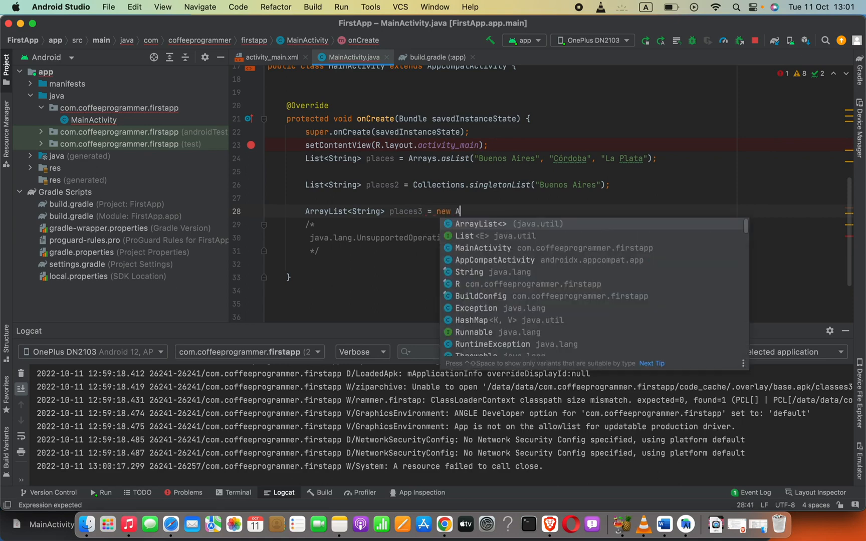
type("rrayList<>(")
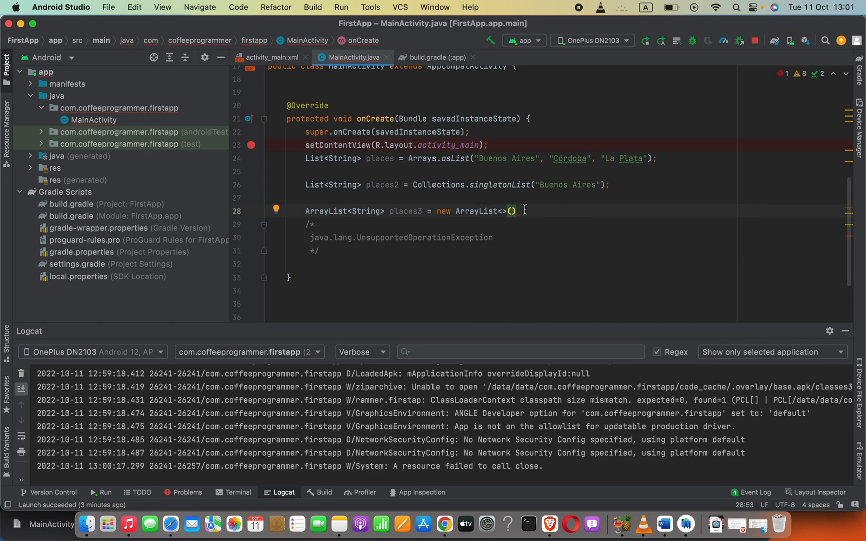
Wrap Arrays.asList("Buenos Aires", "Córdoba", "La Plata") inside the new ArrayList for places3
type("Arr")
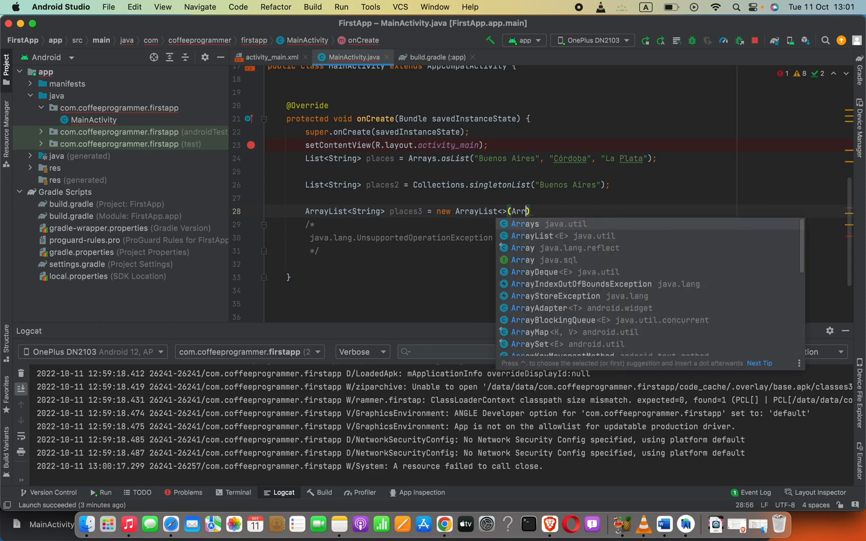
type("Arrays.")
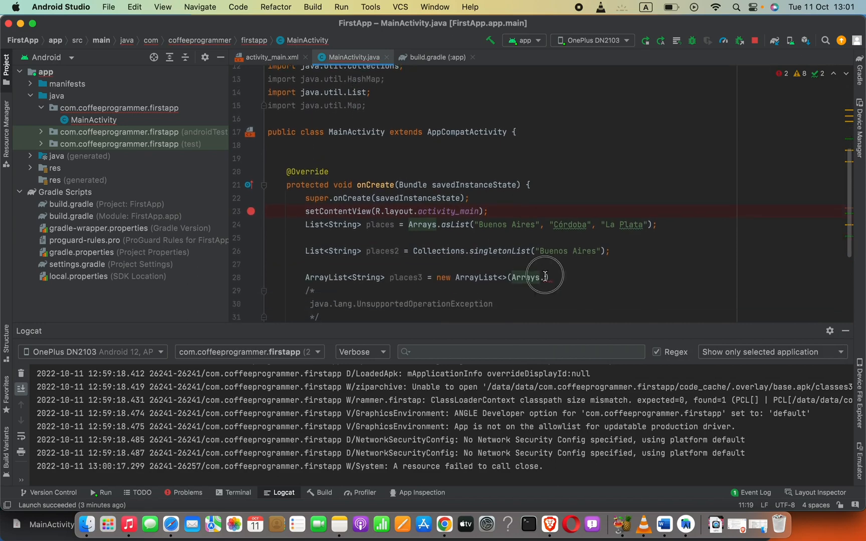
type(".asList(")
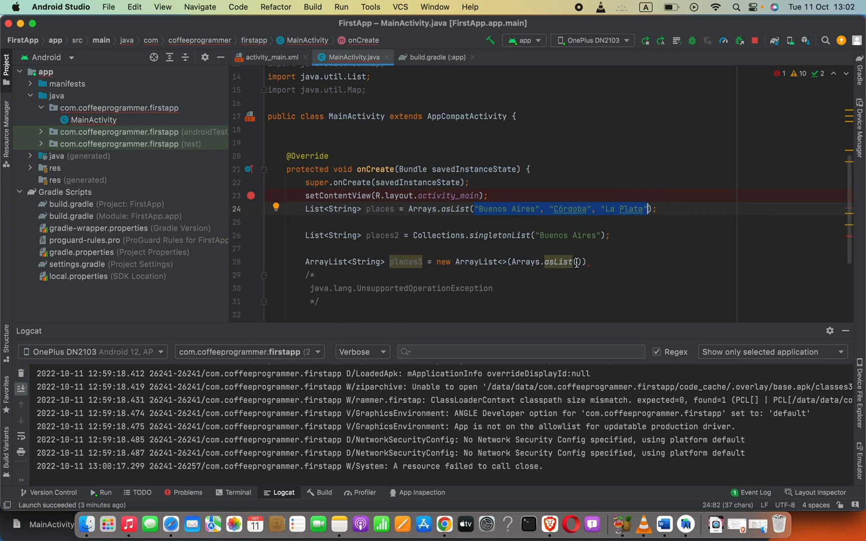
type("\"Buenos Aires\", \"Córdoba\", \"La Plata\"")
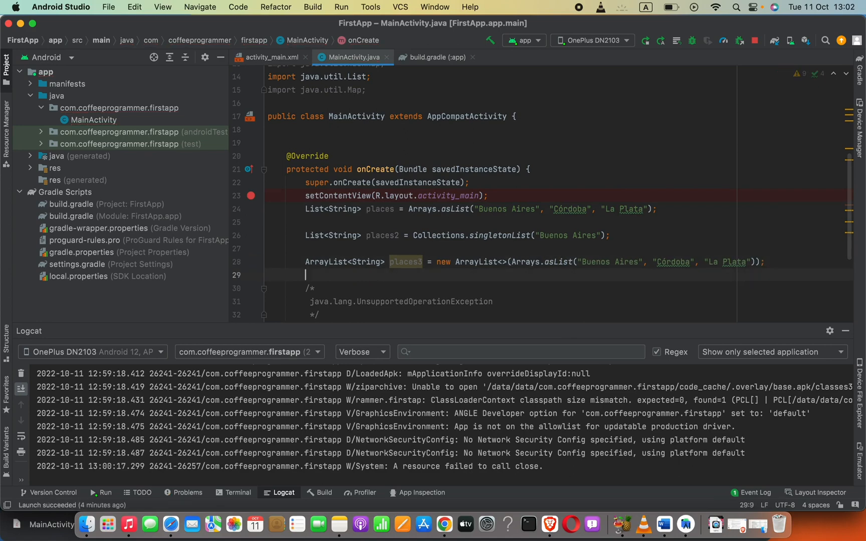
Add a places3.add("gyffguvfuy") call on line 29 and relaunch the app
type("places")
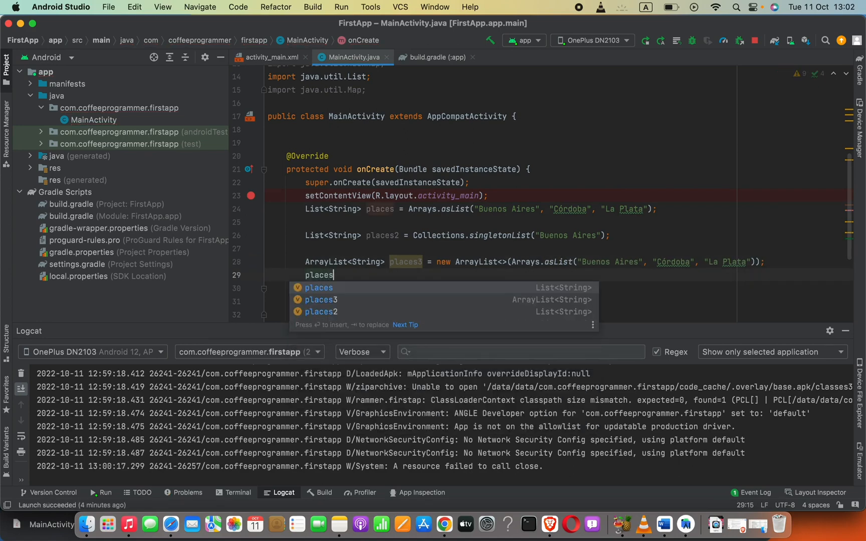
type("3.add(\"gyffguyfuy\");")
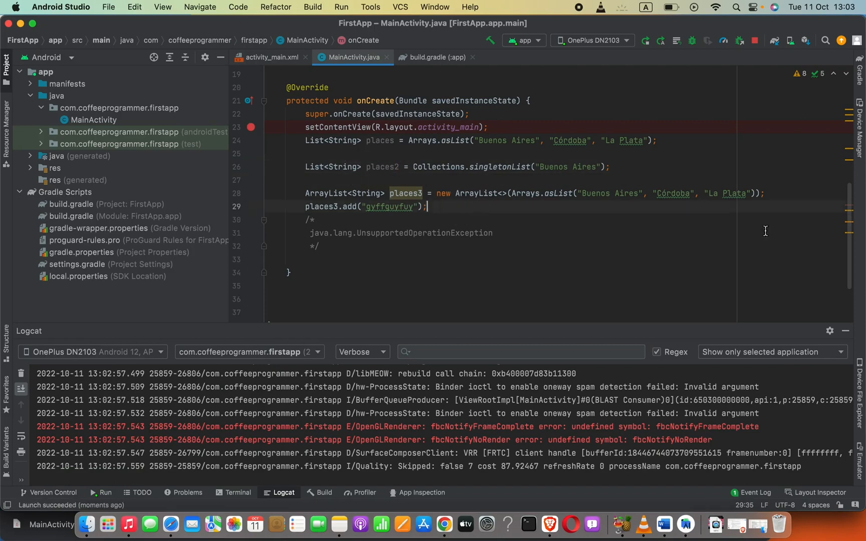
Append an inline //mutable comment to the places3 declaration
type("//")
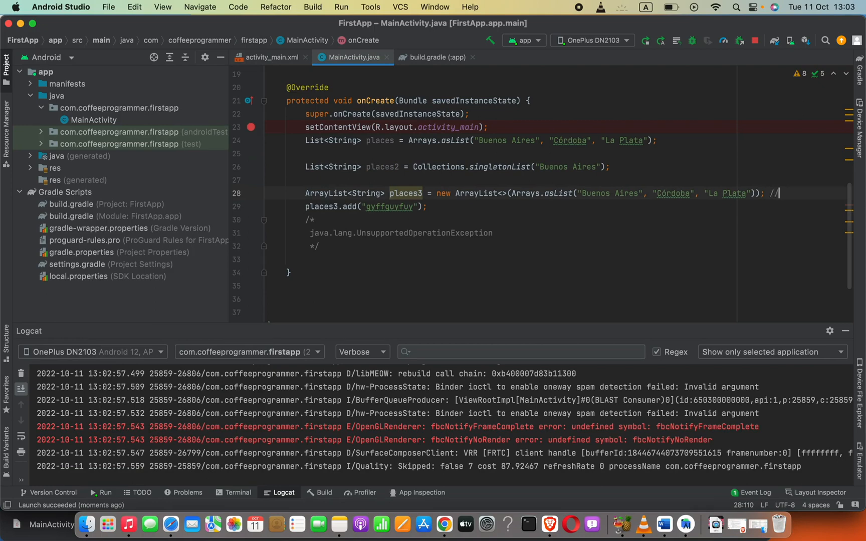
type("mutable")
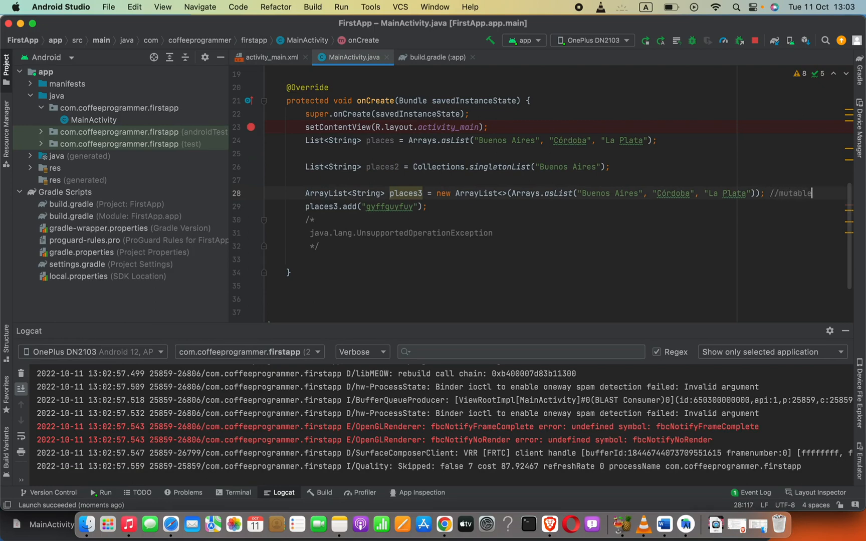